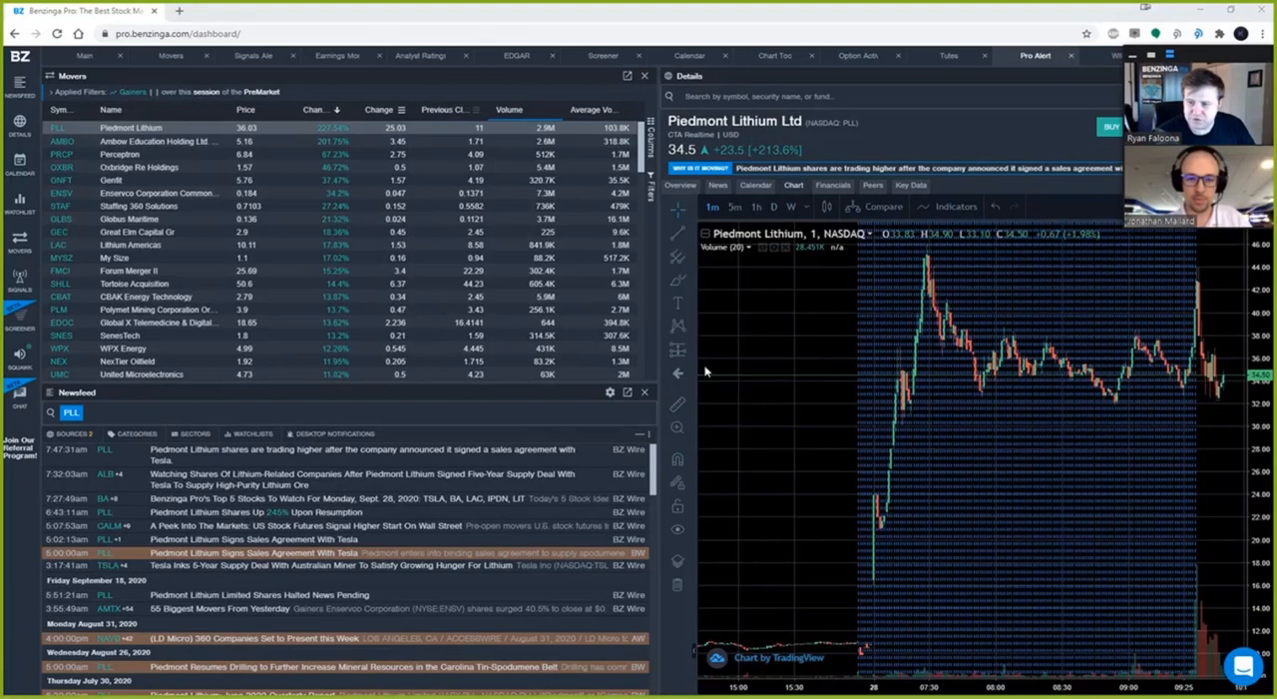
mouse_move(407, 576)
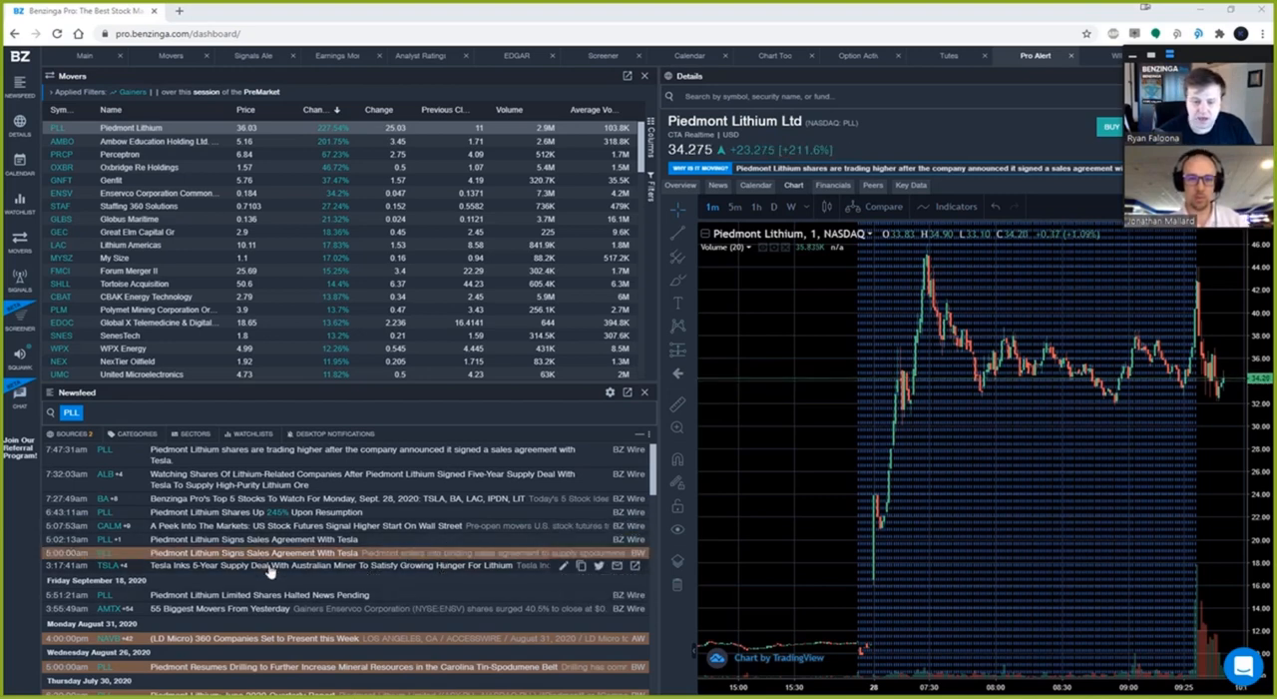
mouse_move(886, 511)
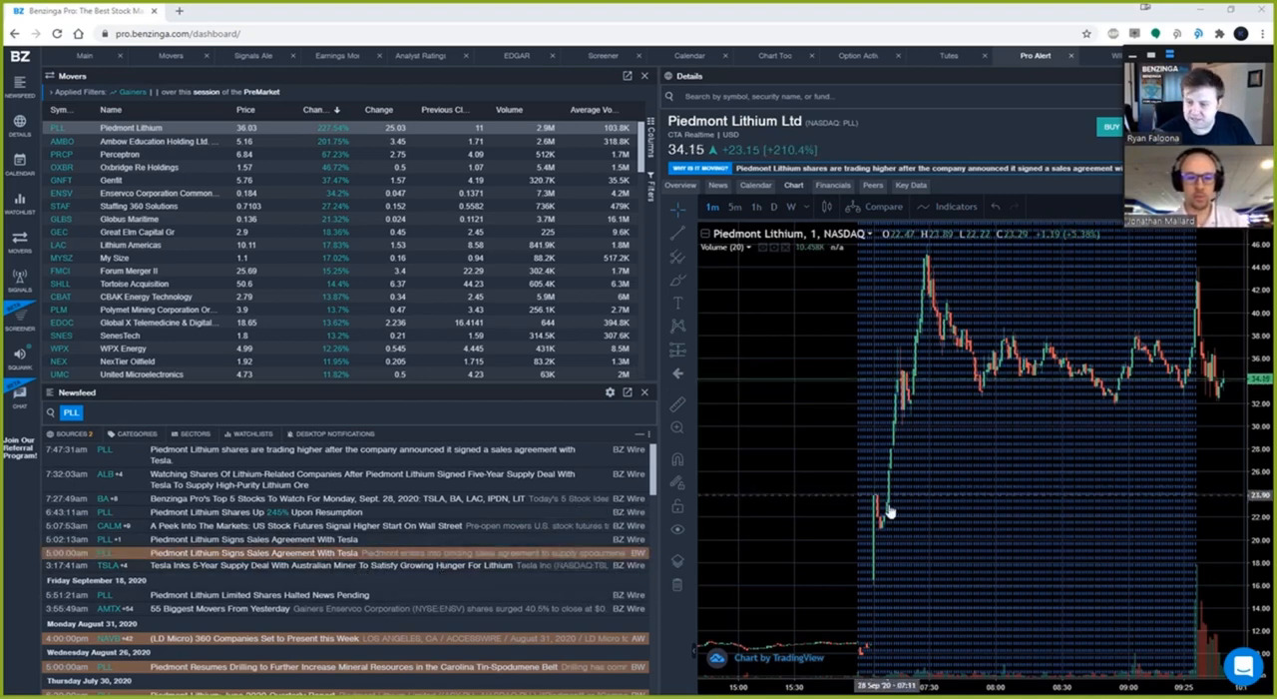